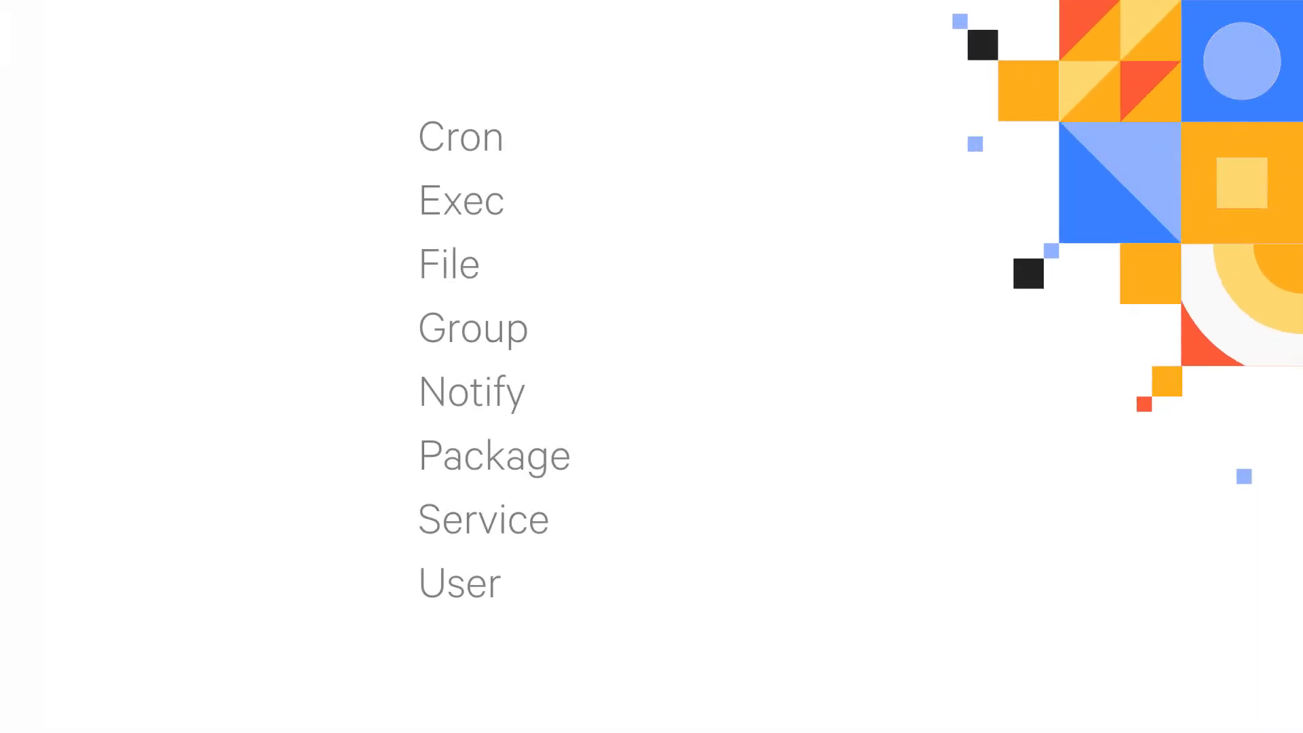
# Advance the slides to list resource types Cron through User with File emphasized
pyautogui.click(448, 263)
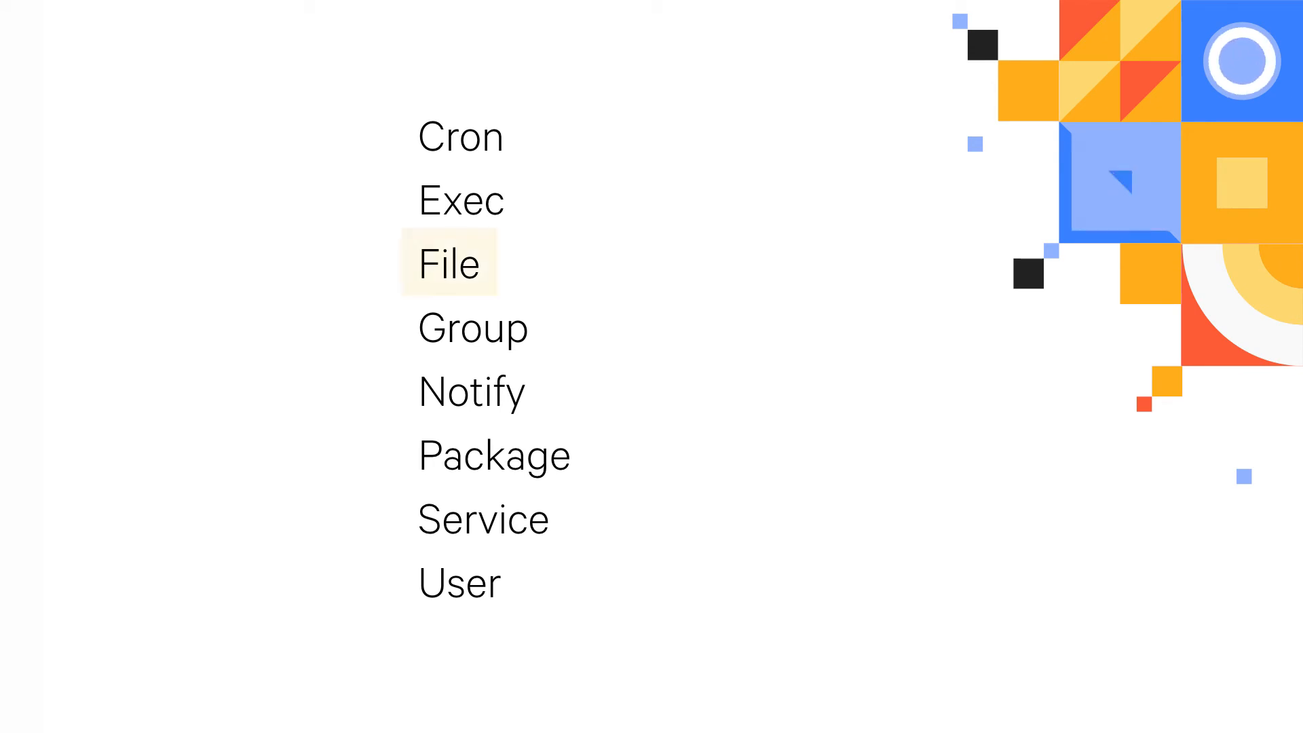
pyautogui.click(448, 262)
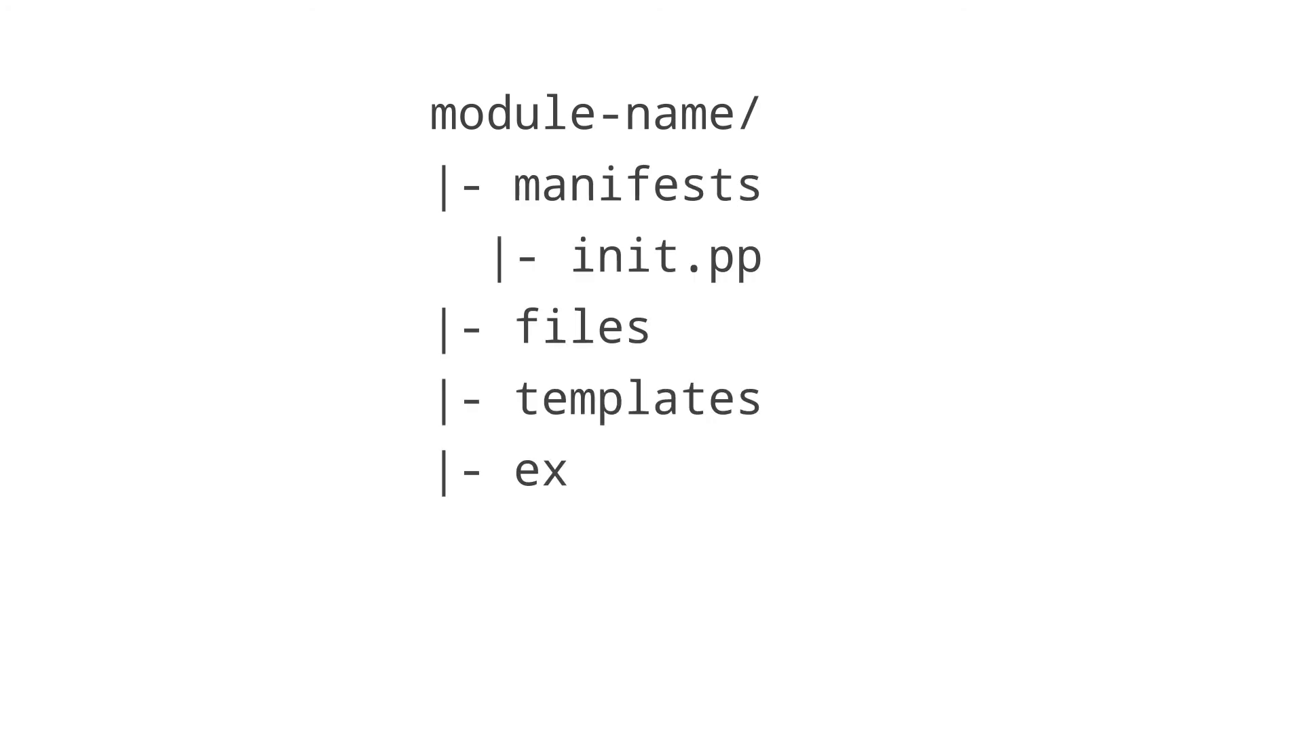
# Complete the module directory tree entry 'examples' before the Forge home page appears
pyautogui.write('amples')
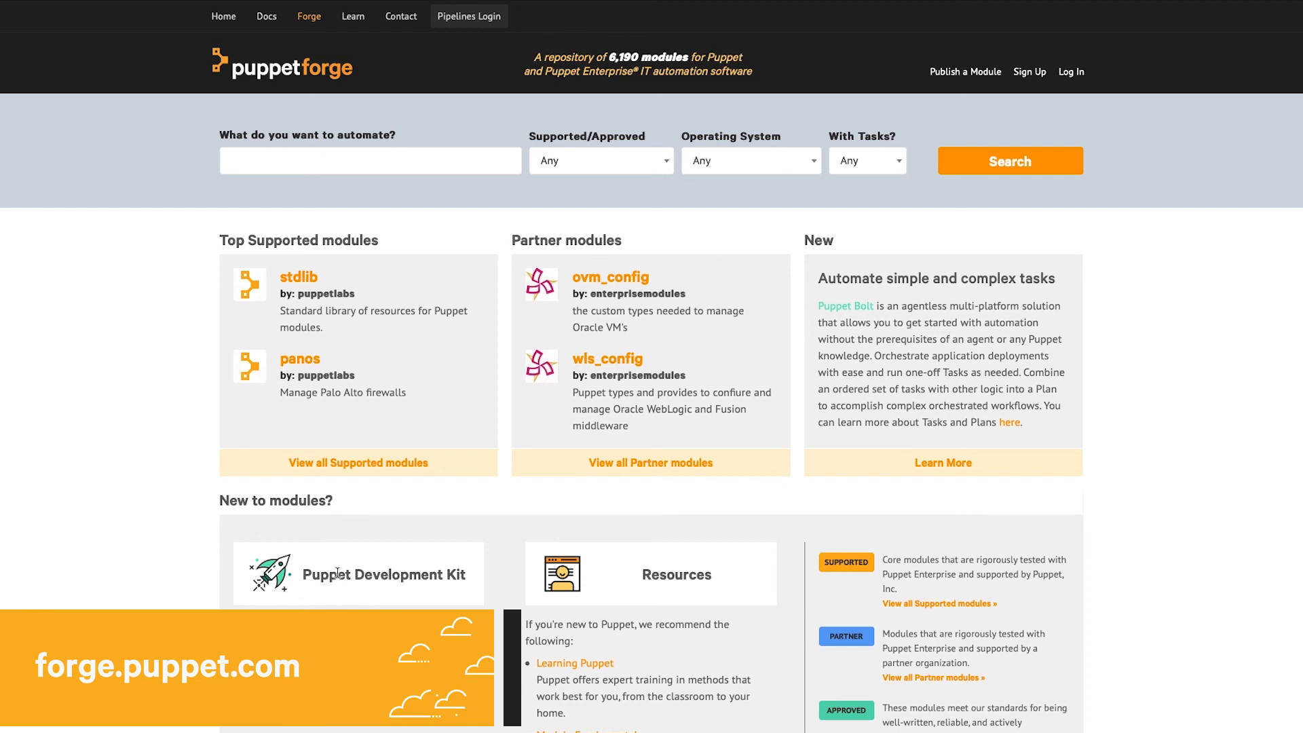
# View all 52 supported modules by downloads, scrolling from stdlib and concat down to java and firewall
pyautogui.click(357, 463)
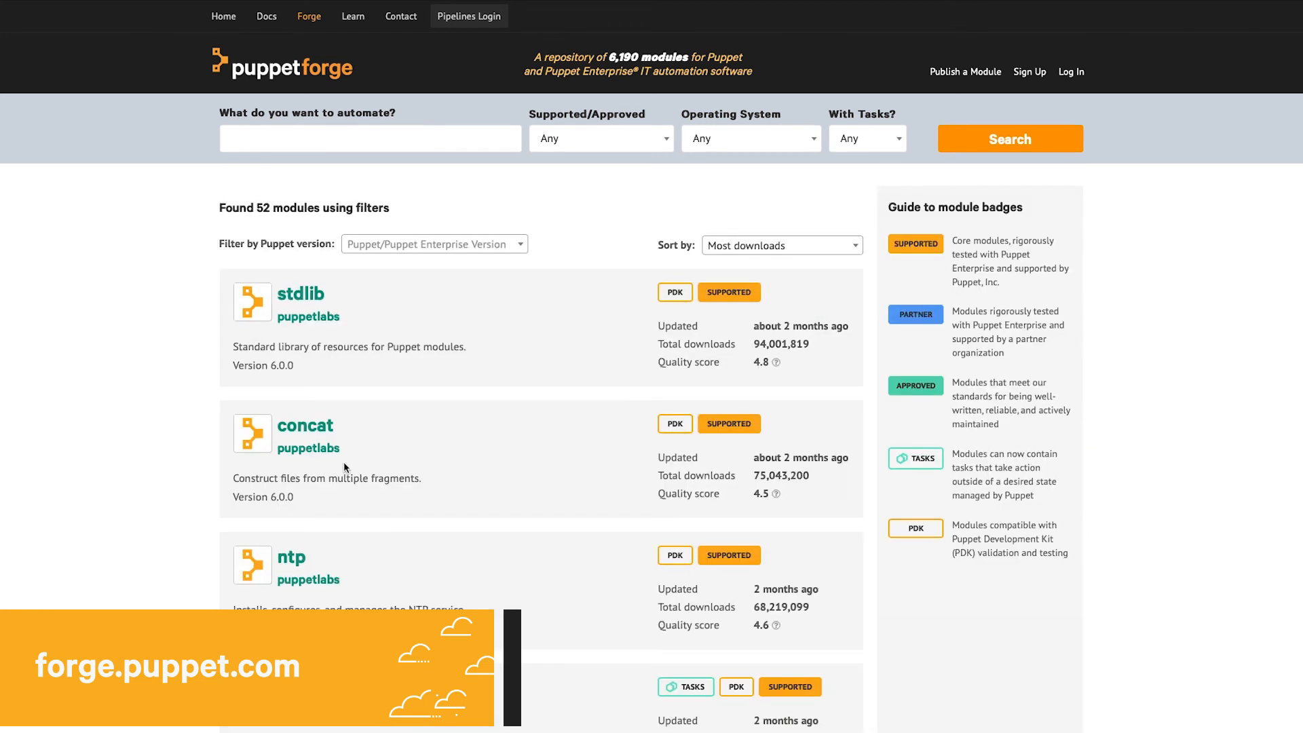
pyautogui.scroll(-3)
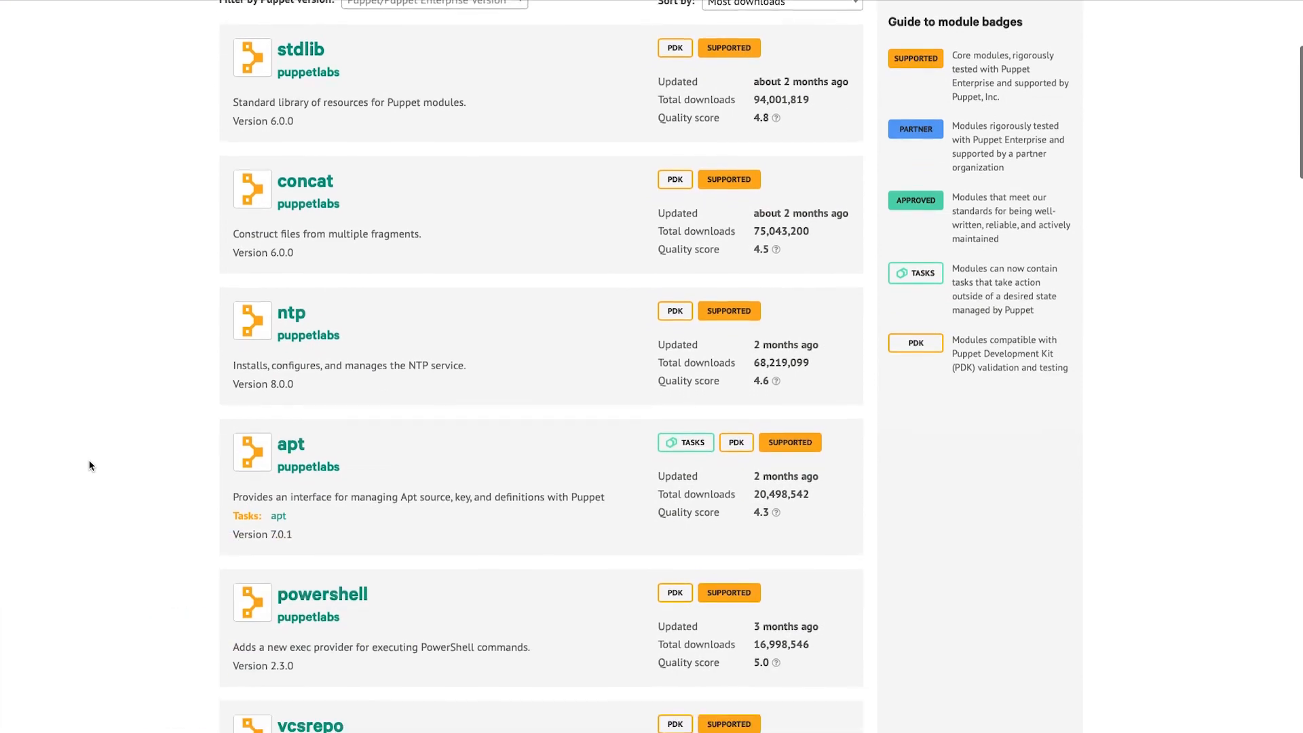
pyautogui.scroll(-3)
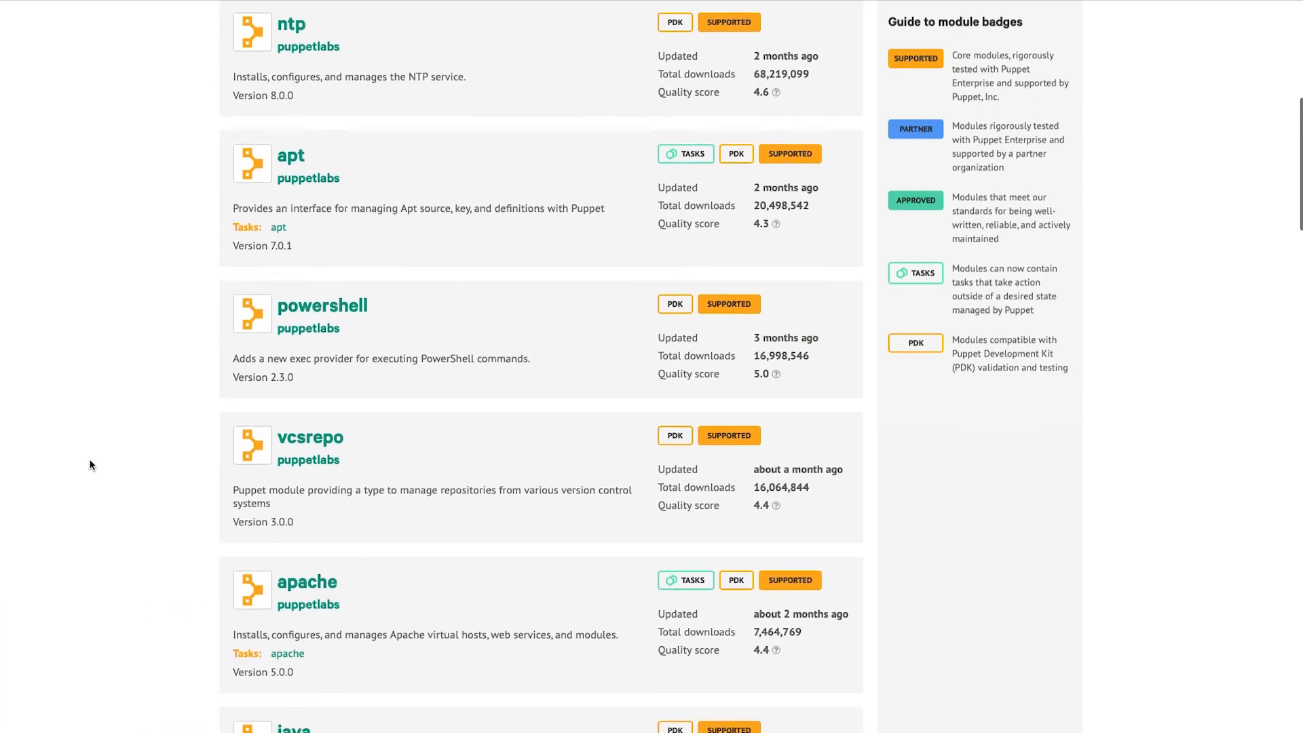
pyautogui.scroll(-3)
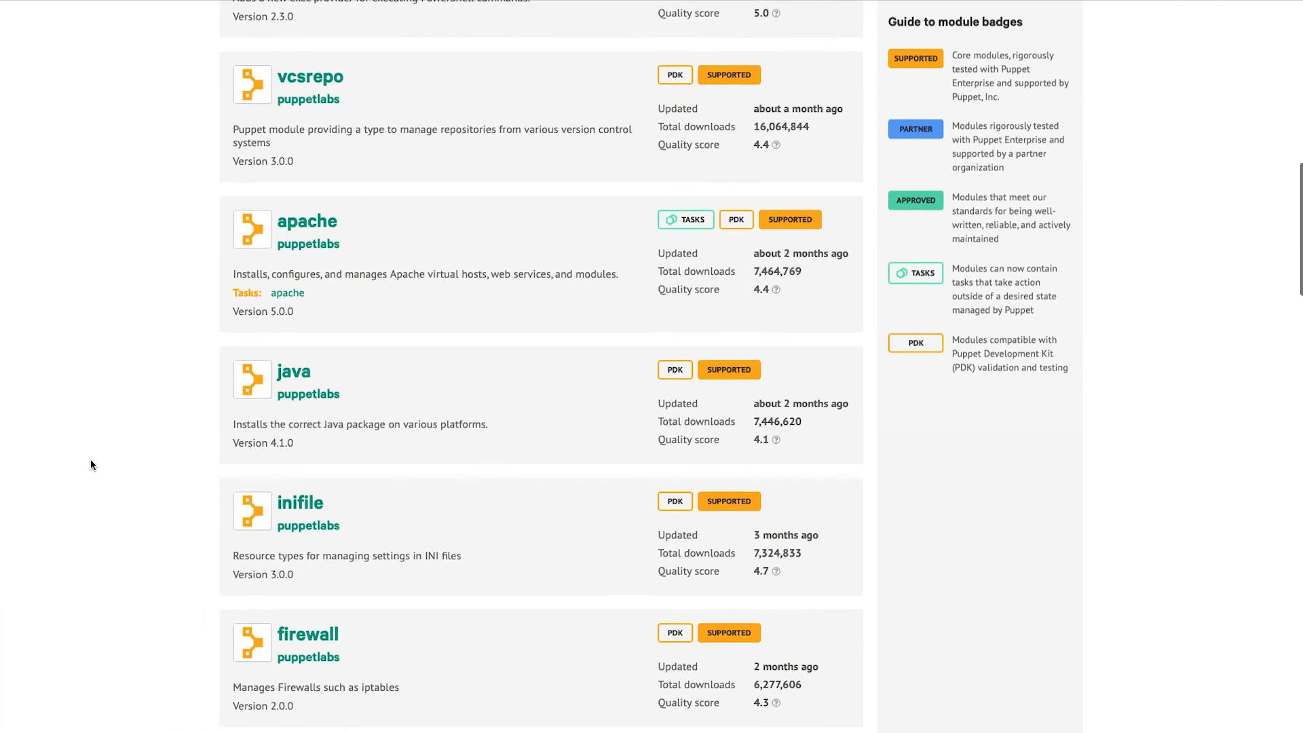